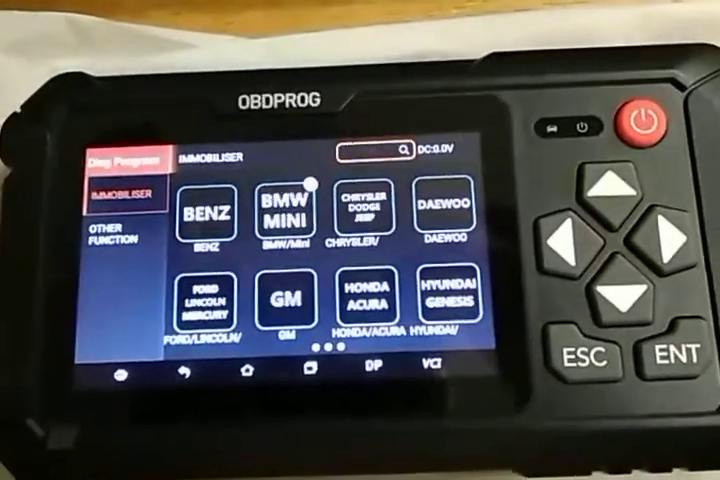
Enter the BENZ immobiliser section from the brand list
{"action": "left_click", "coordinate": [206, 212]}
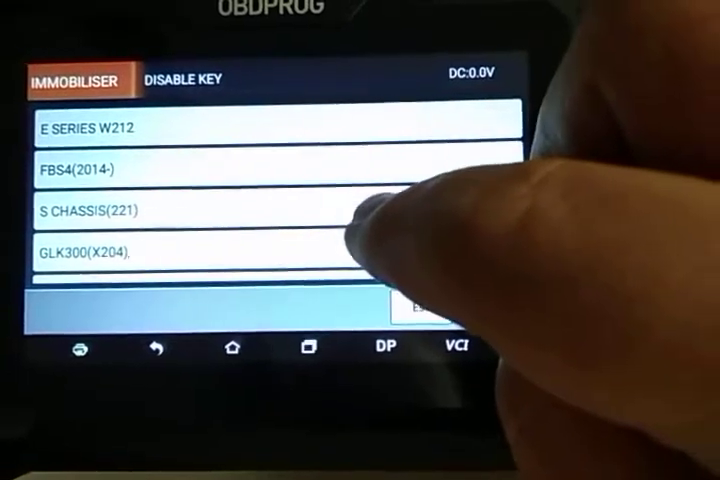
{"action": "scroll", "scroll_direction": "down", "scroll_amount": 3}
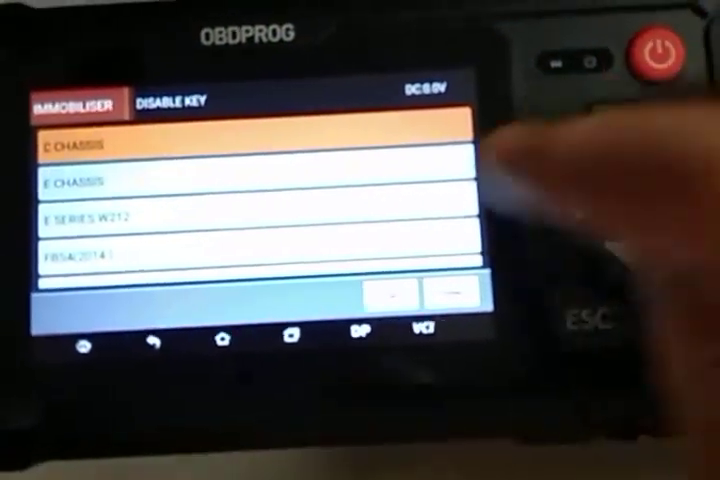
Browse the C chassis models, go back, and reach the ML/GL/R-W164 EZS electronic switch entry
{"action": "scroll", "scroll_direction": "down", "scroll_amount": 3}
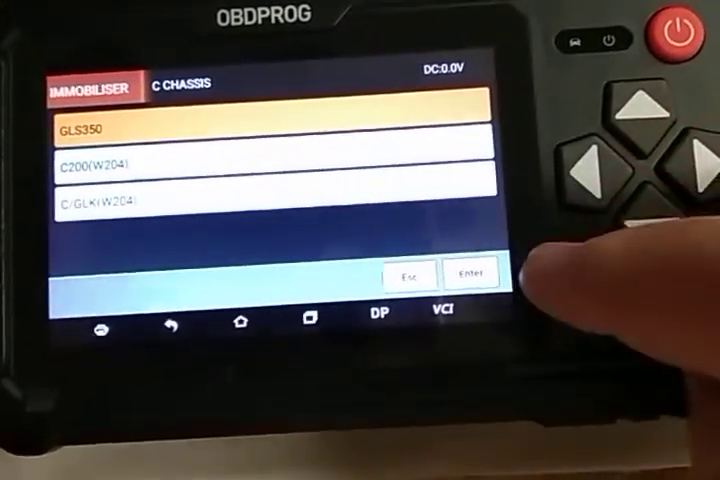
{"action": "left_click", "coordinate": [472, 276]}
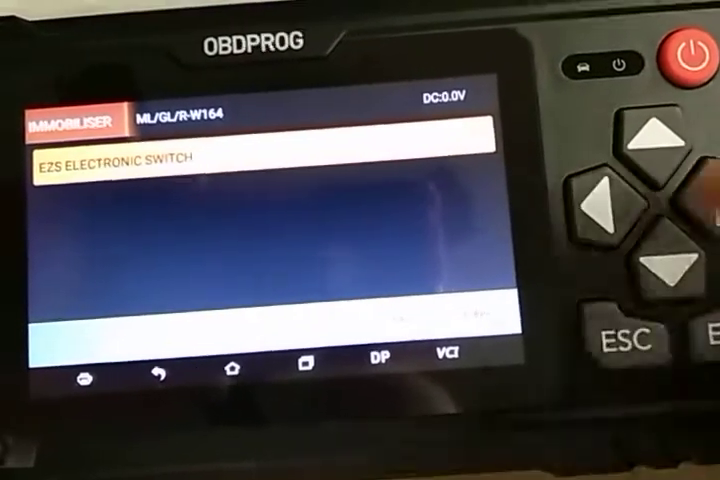
{"action": "left_click", "coordinate": [110, 160]}
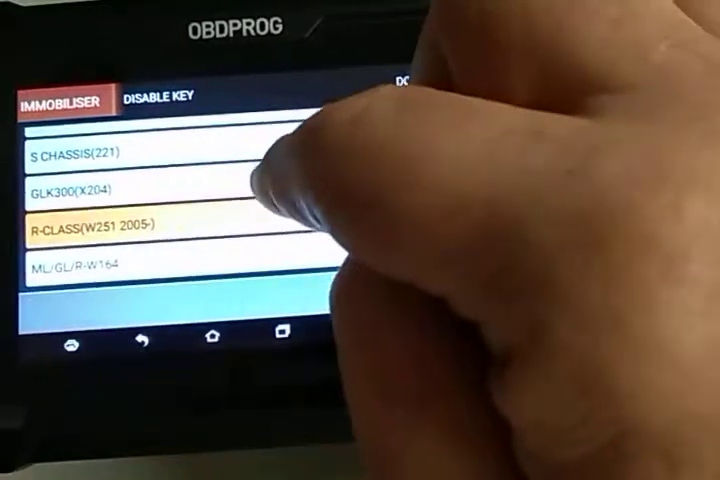
Select GLK300 (X204) to show its EZS electronic switch function
{"action": "left_click", "coordinate": [80, 192]}
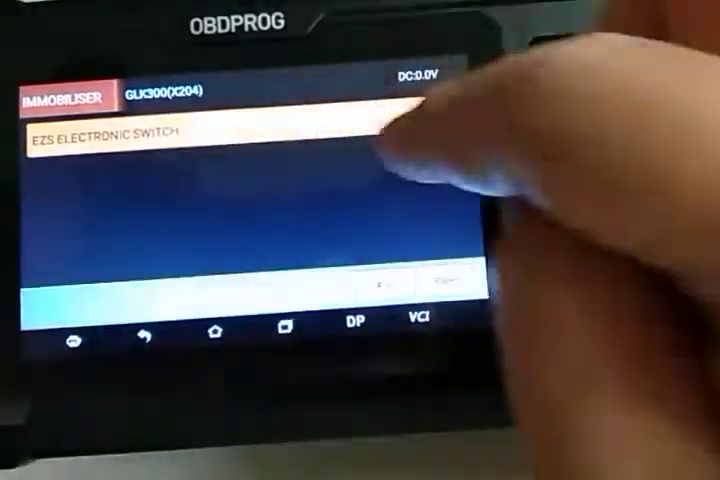